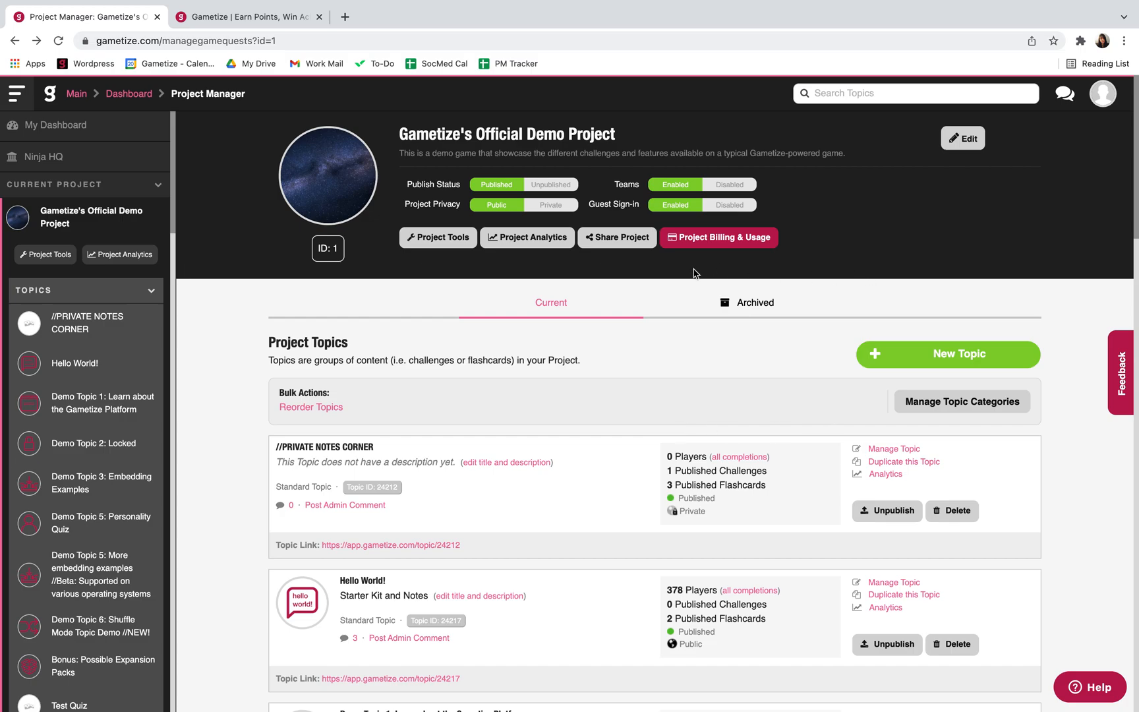
pyautogui.moveTo(421, 225)
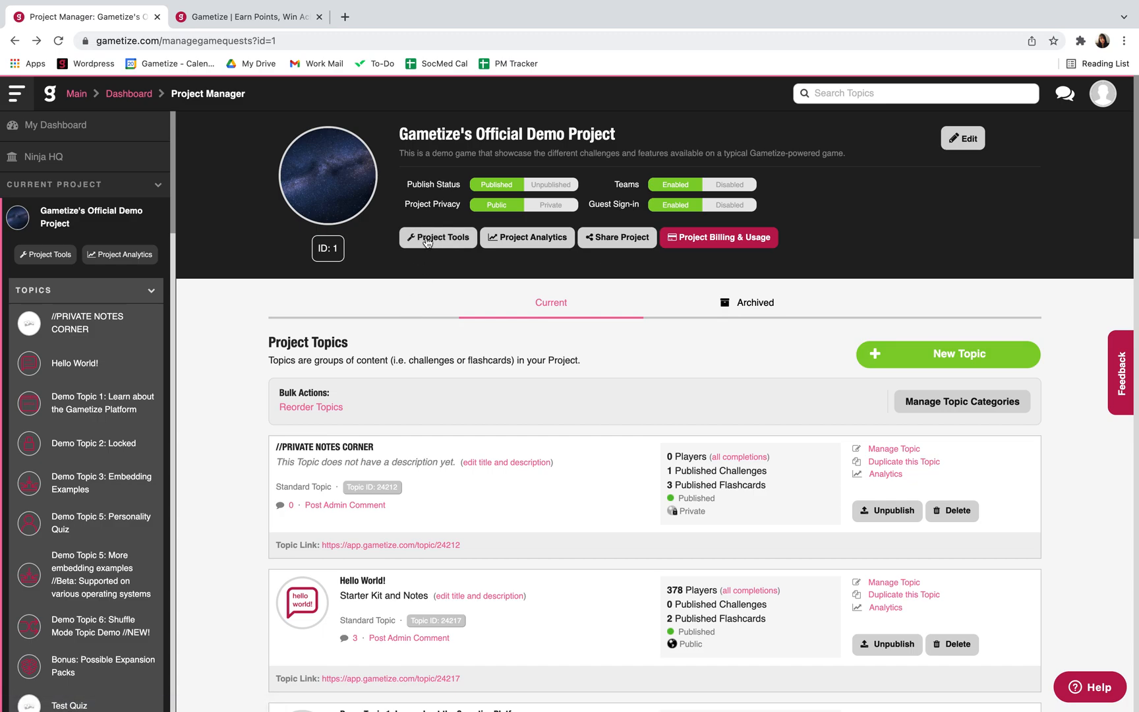
# Step: Go from Project Tools to the Team Manager for the demo project
pyautogui.click(436, 238)
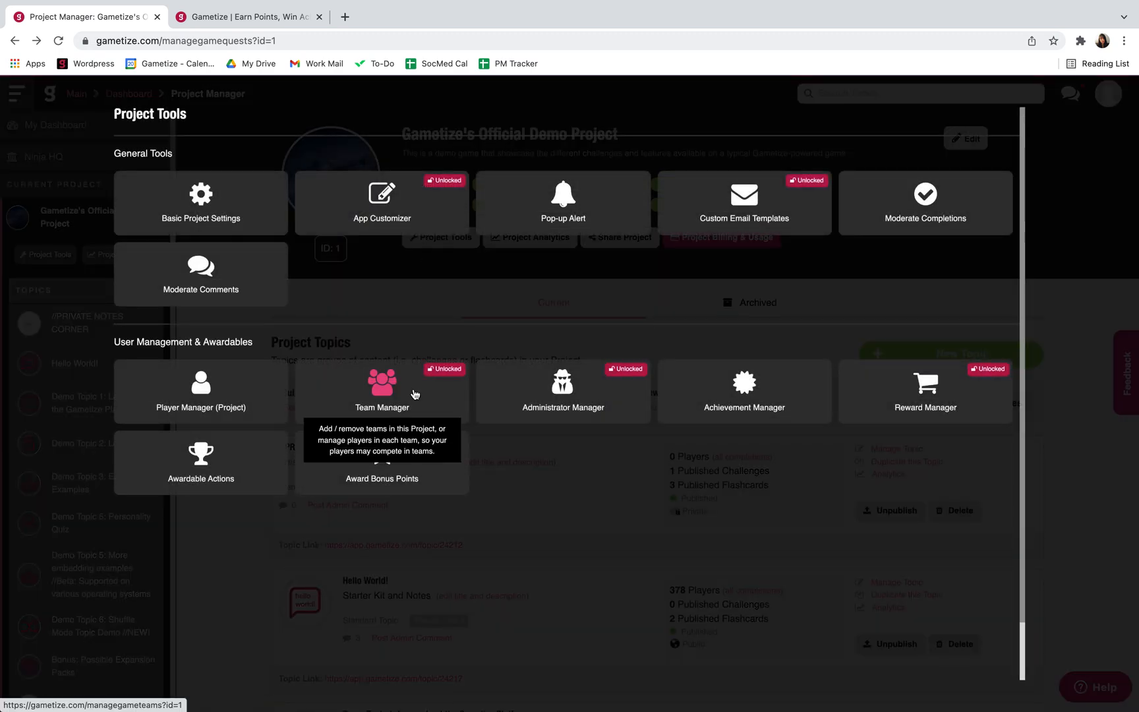
pyautogui.click(381, 390)
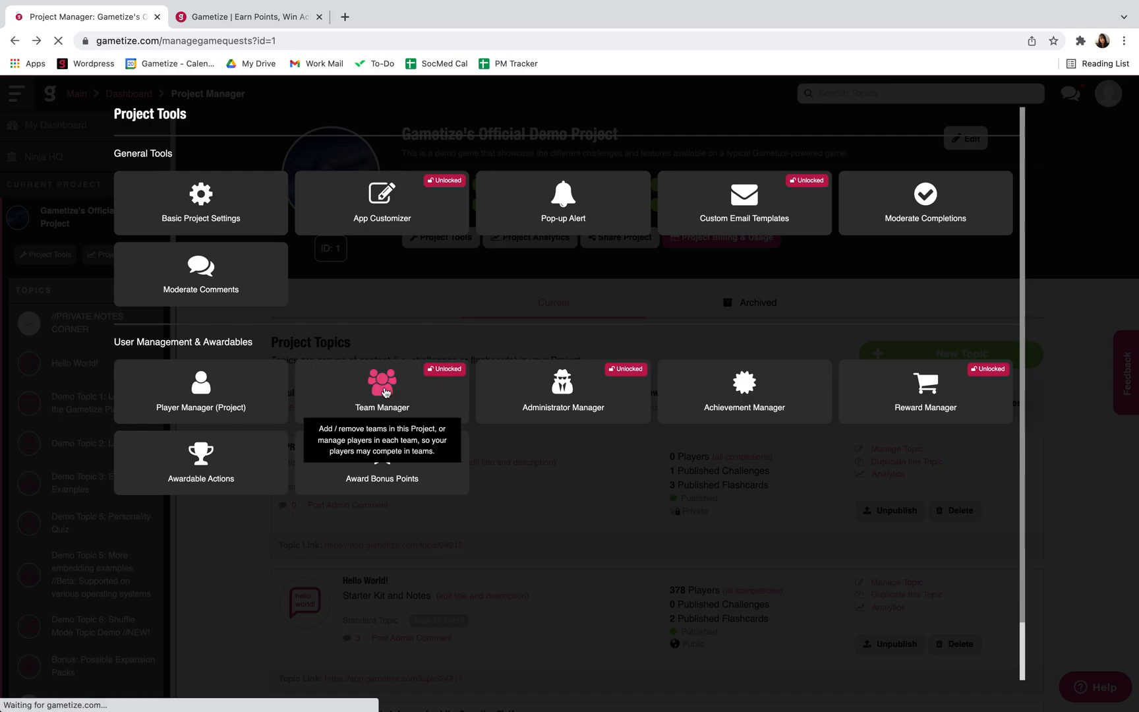
pyautogui.click(381, 392)
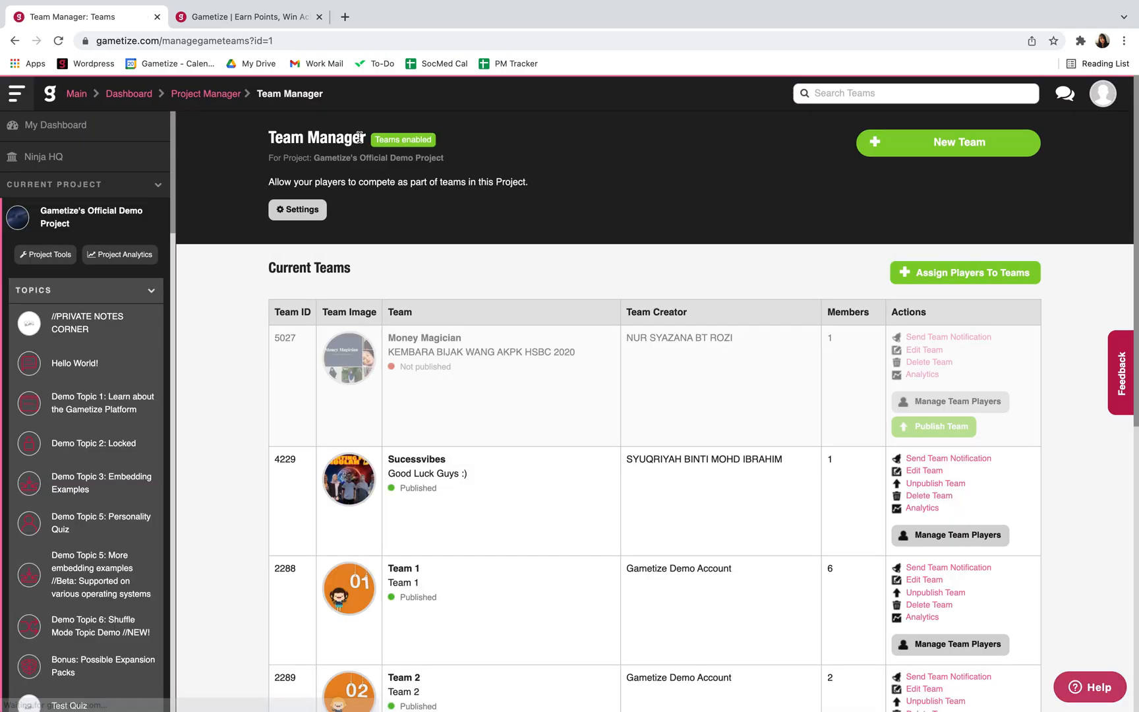
pyautogui.click(297, 210)
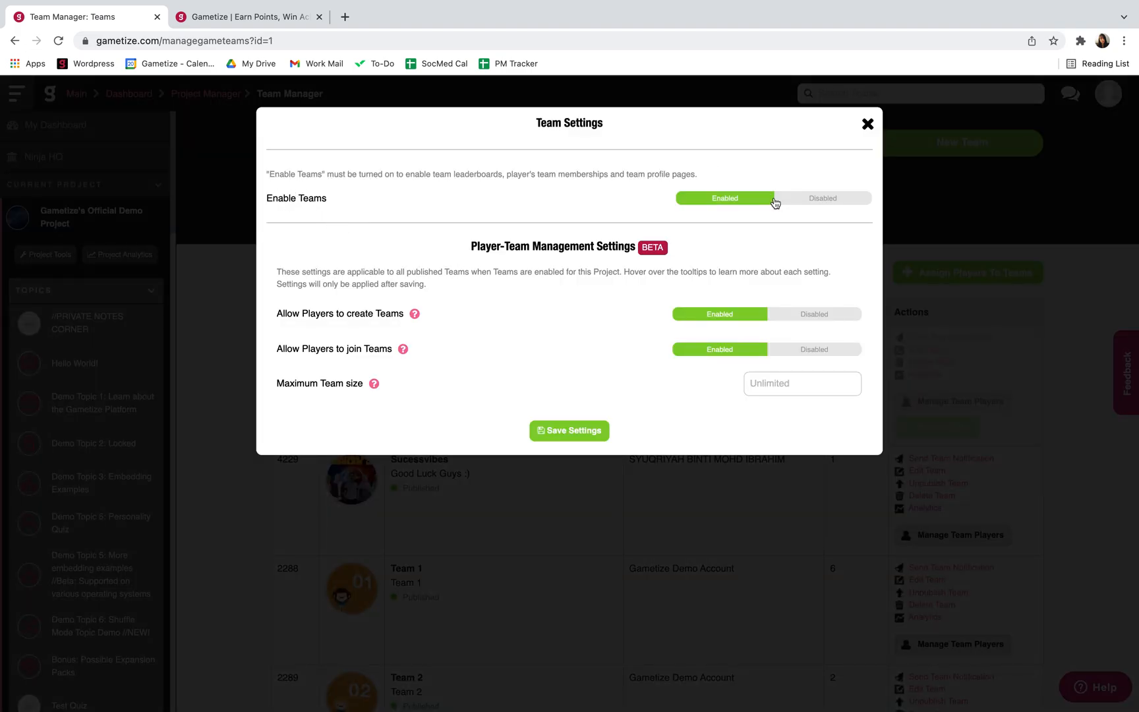
pyautogui.moveTo(397, 252)
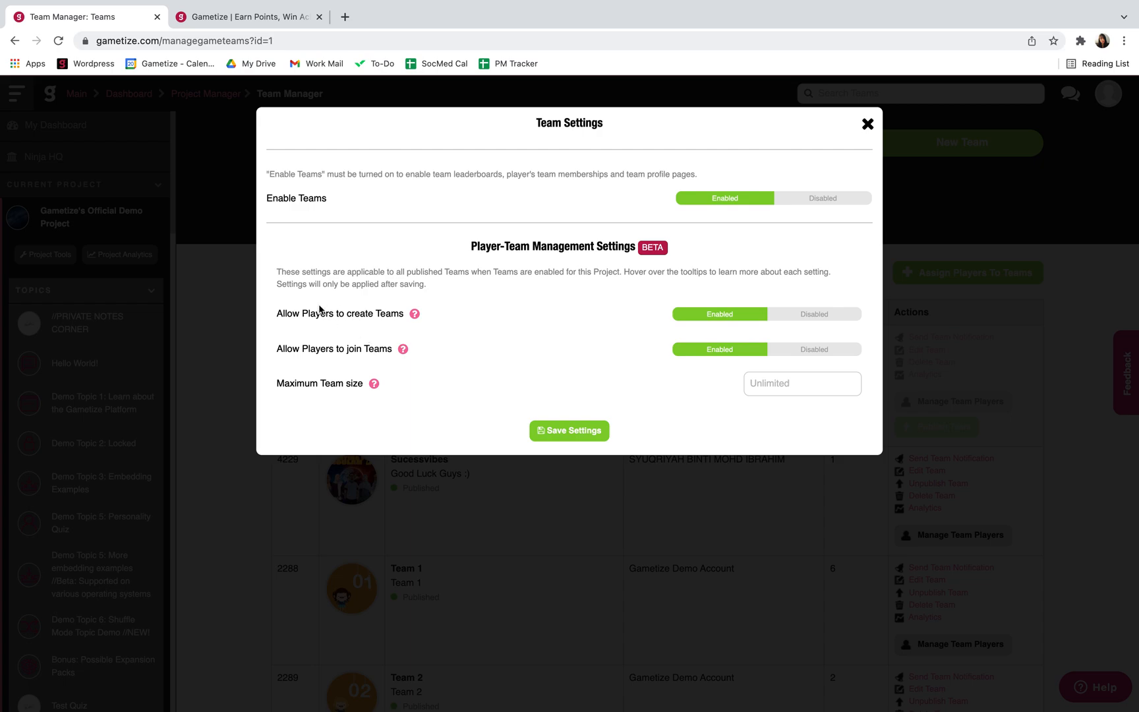
pyautogui.moveTo(328, 361)
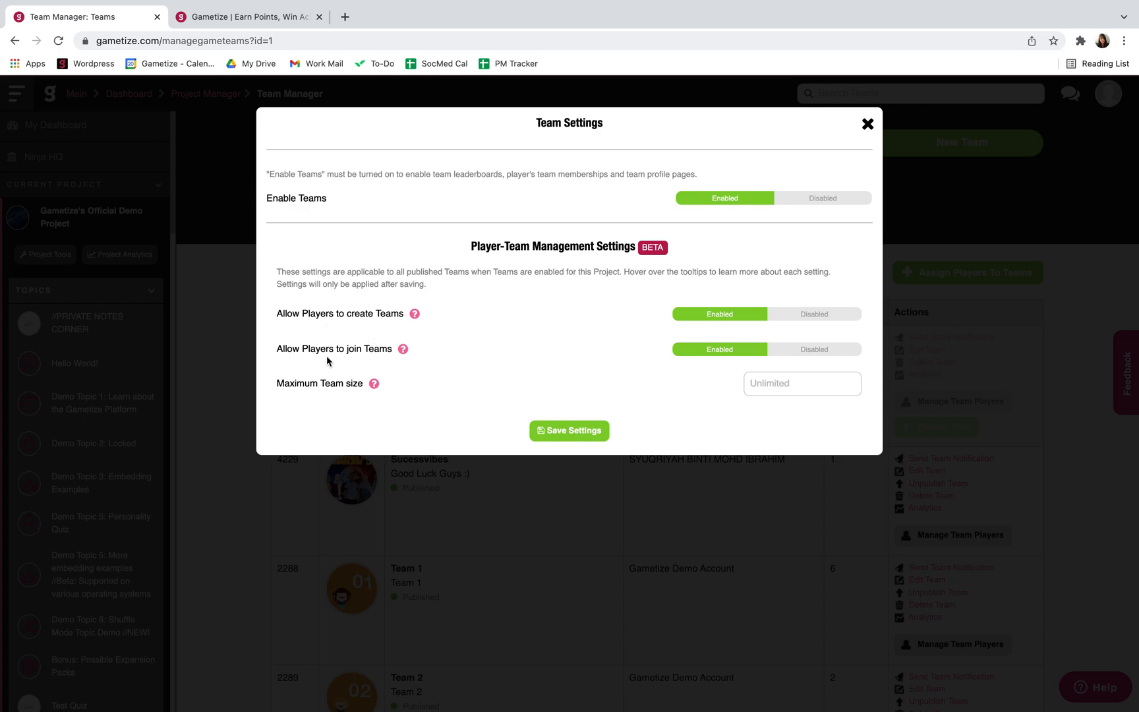
pyautogui.moveTo(395, 358)
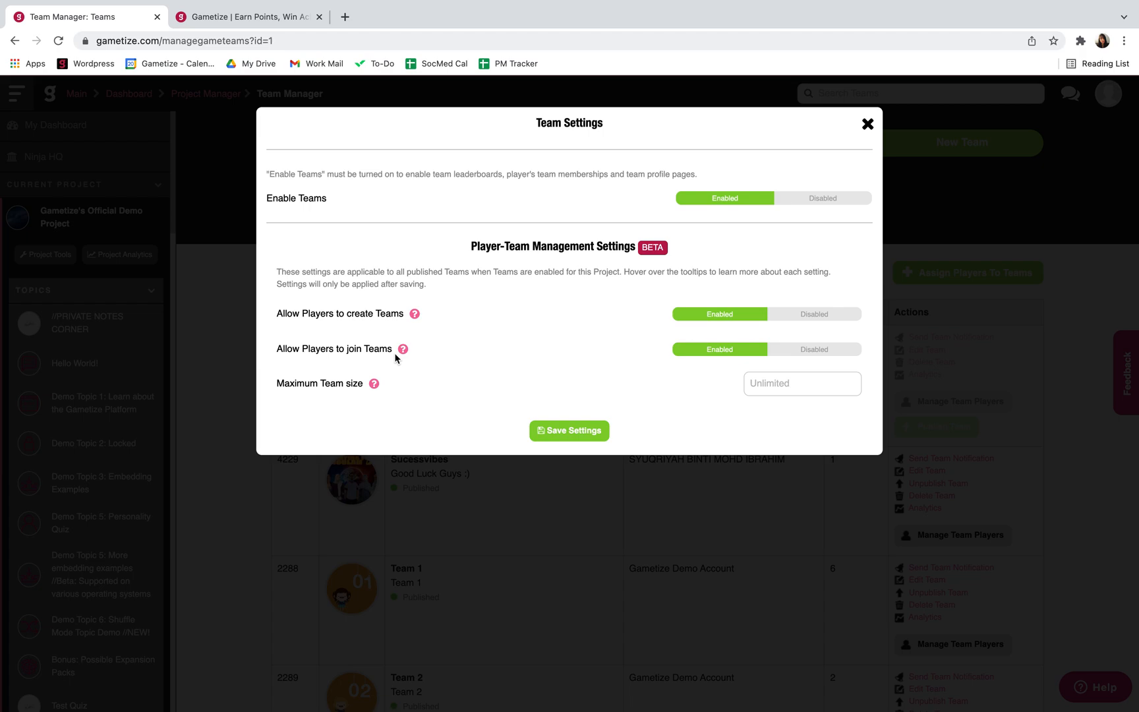
pyautogui.moveTo(274, 382)
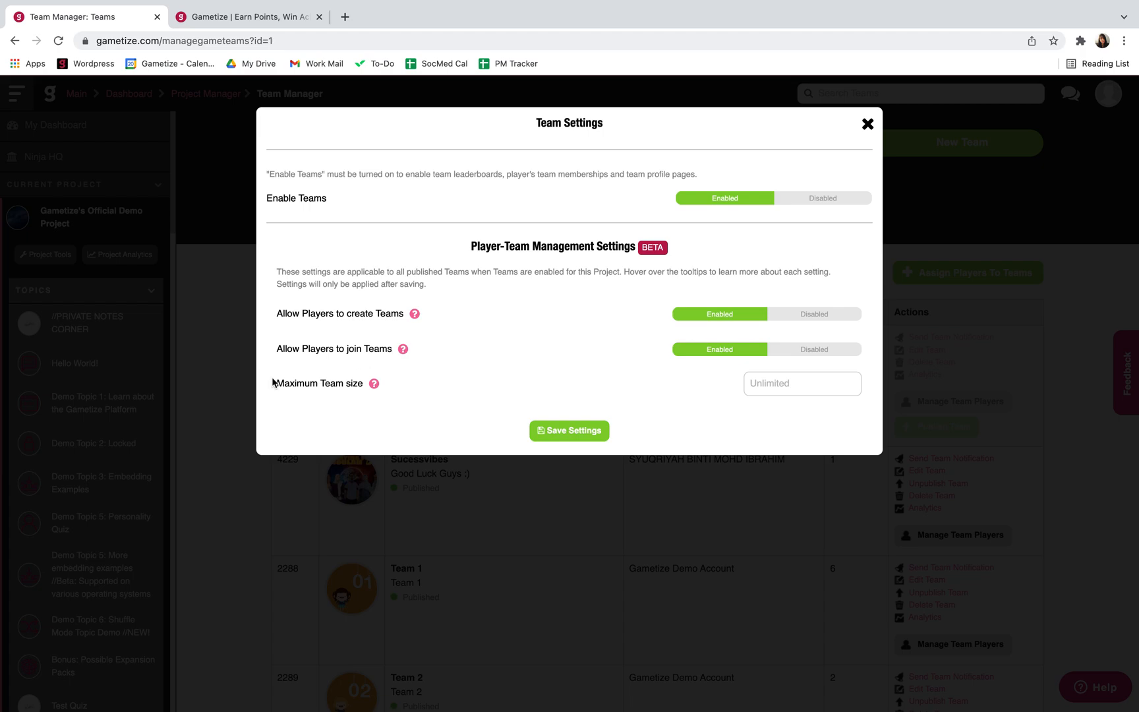
pyautogui.moveTo(226, 366)
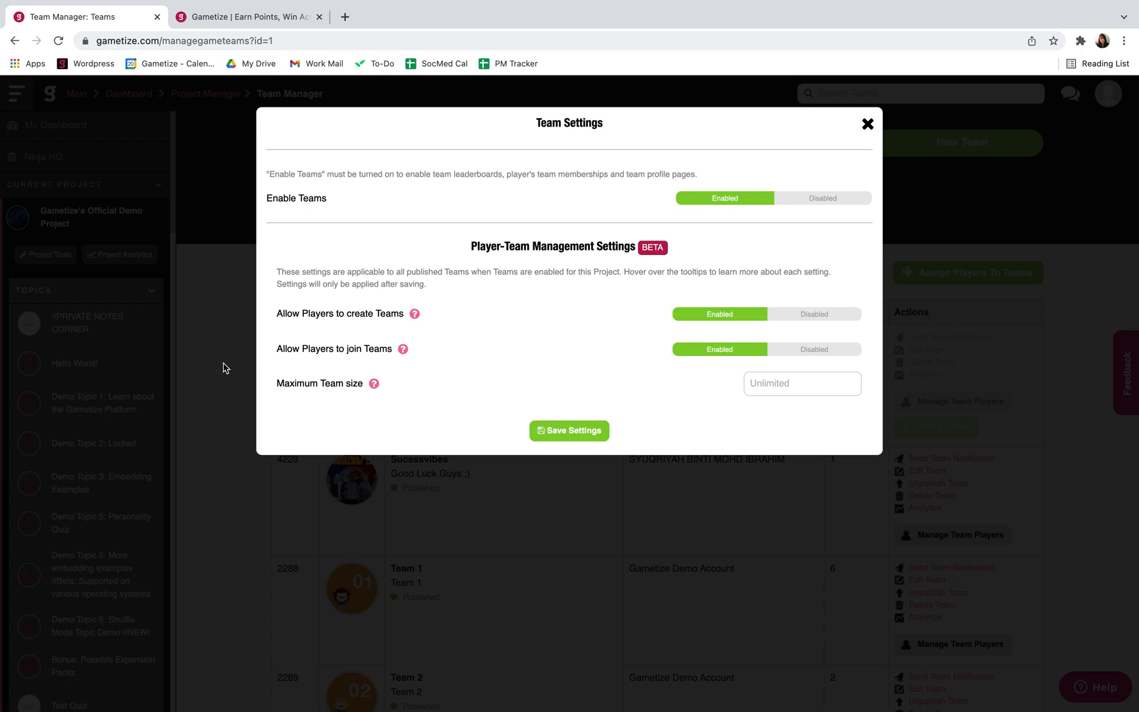
pyautogui.click(867, 124)
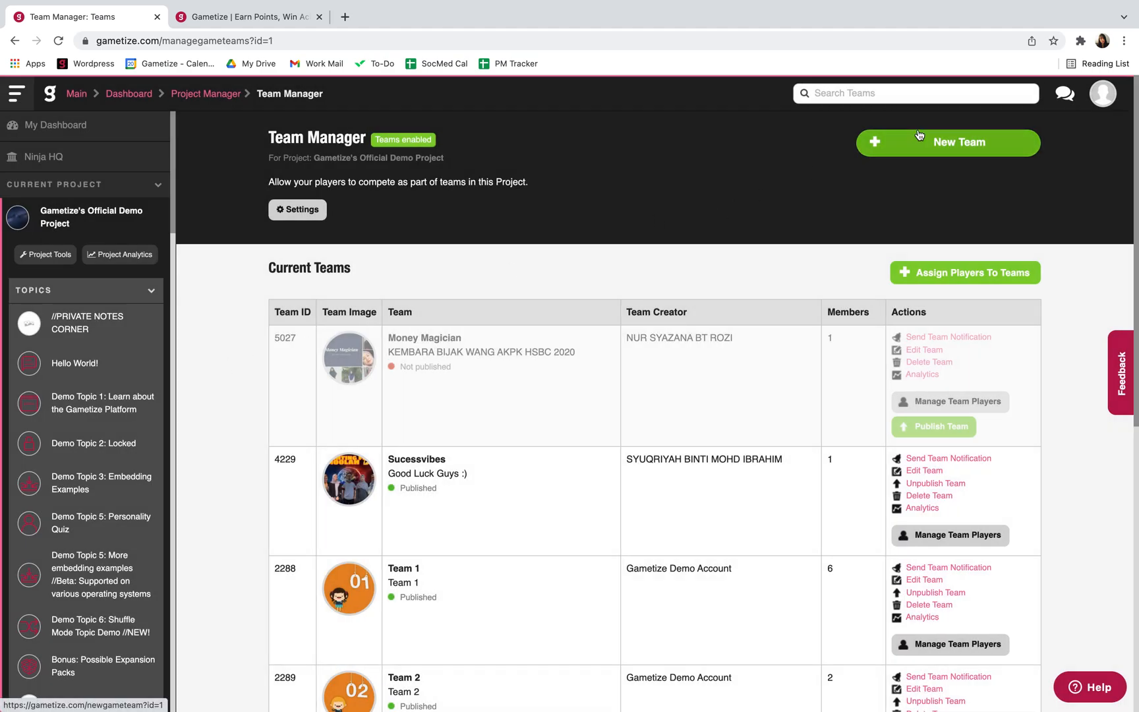
pyautogui.click(948, 141)
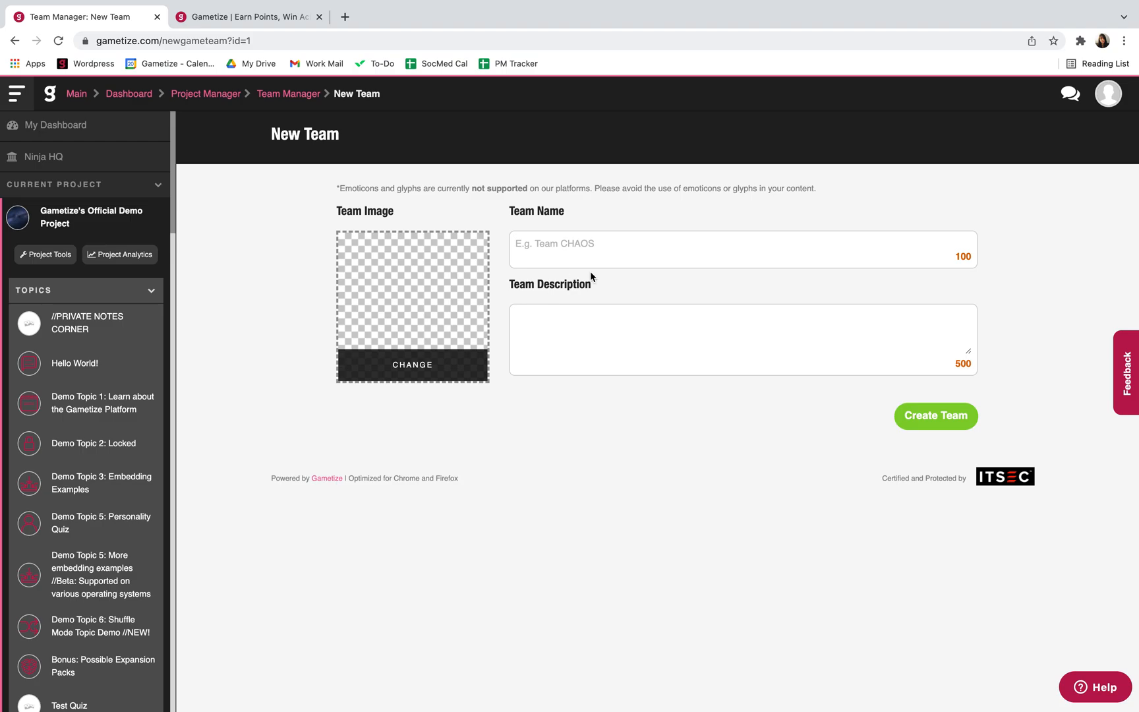
pyautogui.click(15, 41)
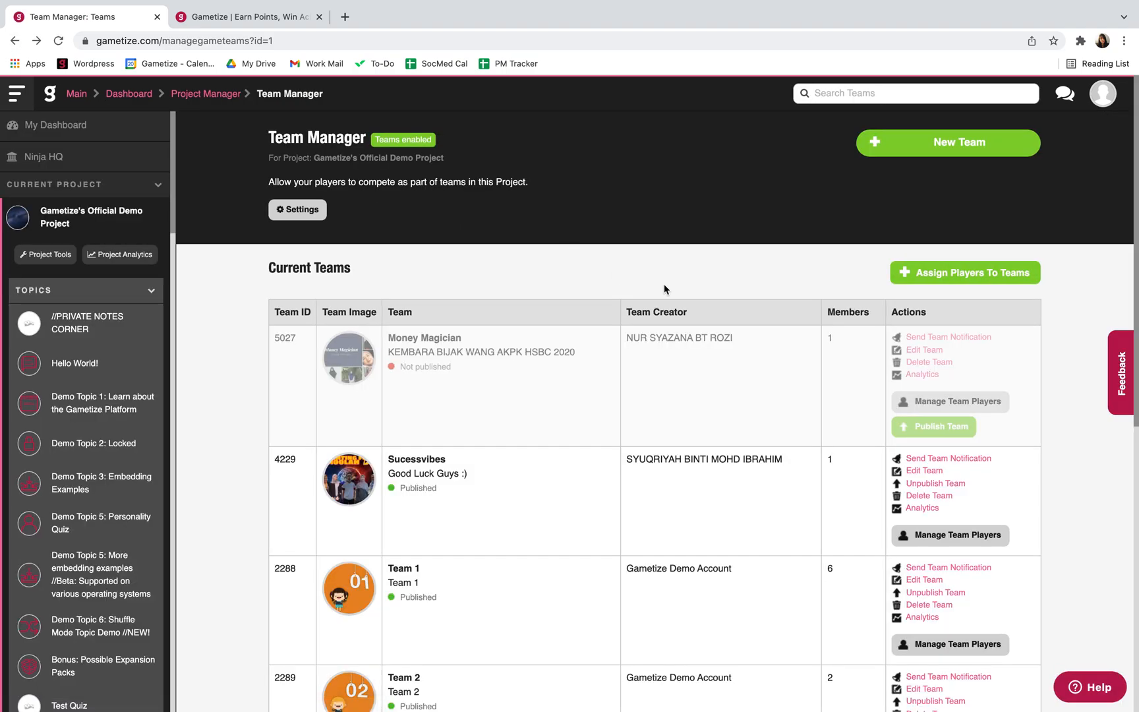
pyautogui.moveTo(695, 336)
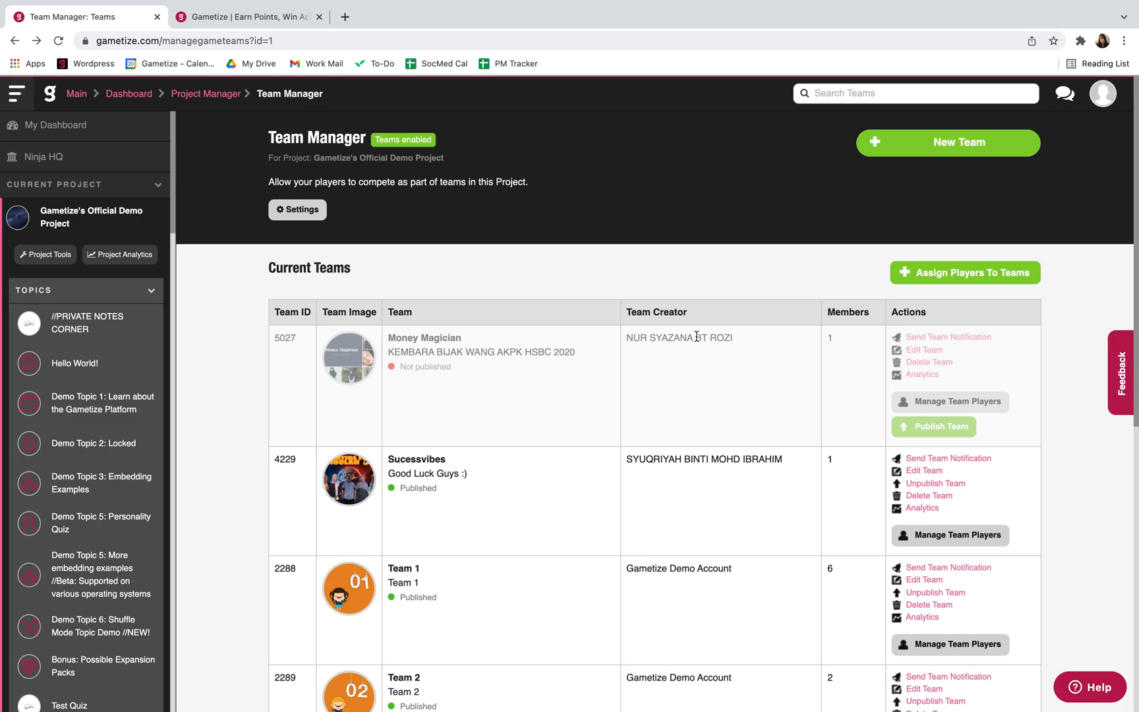
pyautogui.moveTo(776, 249)
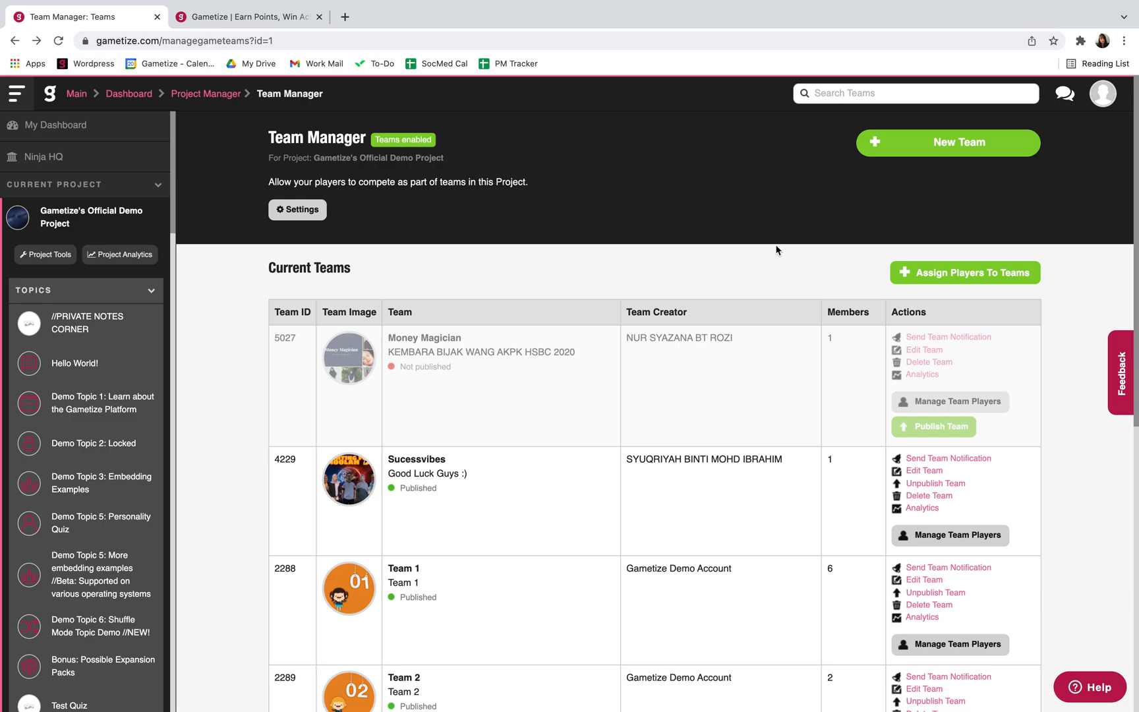
pyautogui.click(963, 273)
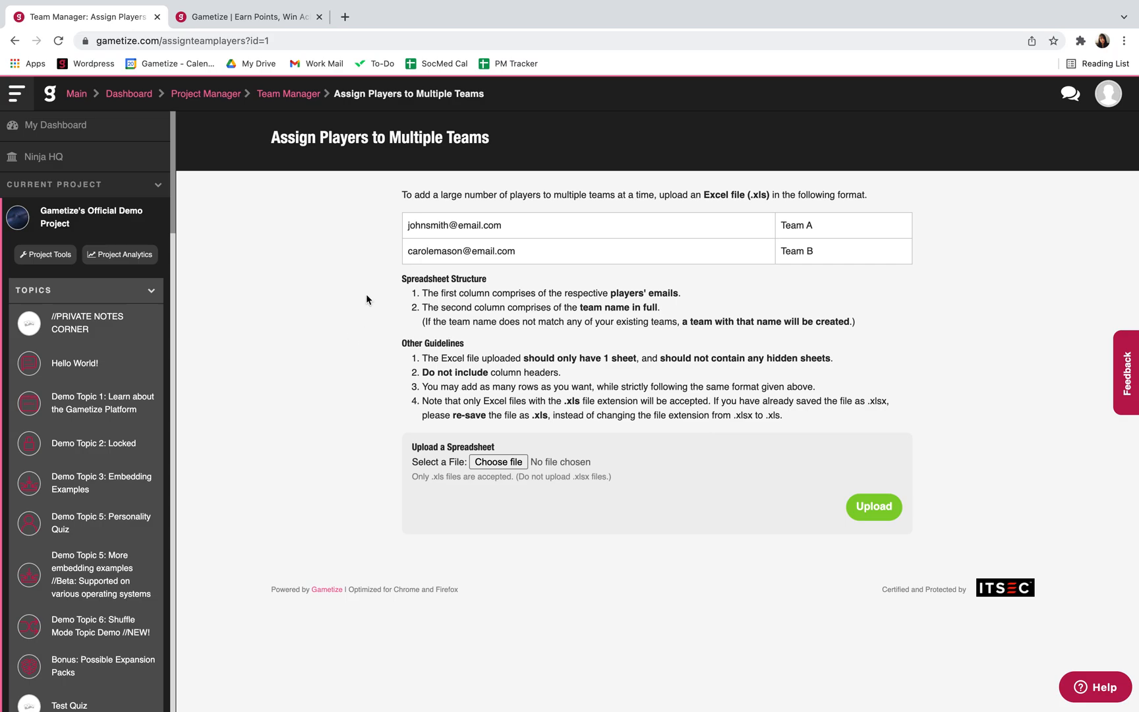
pyautogui.moveTo(15, 39)
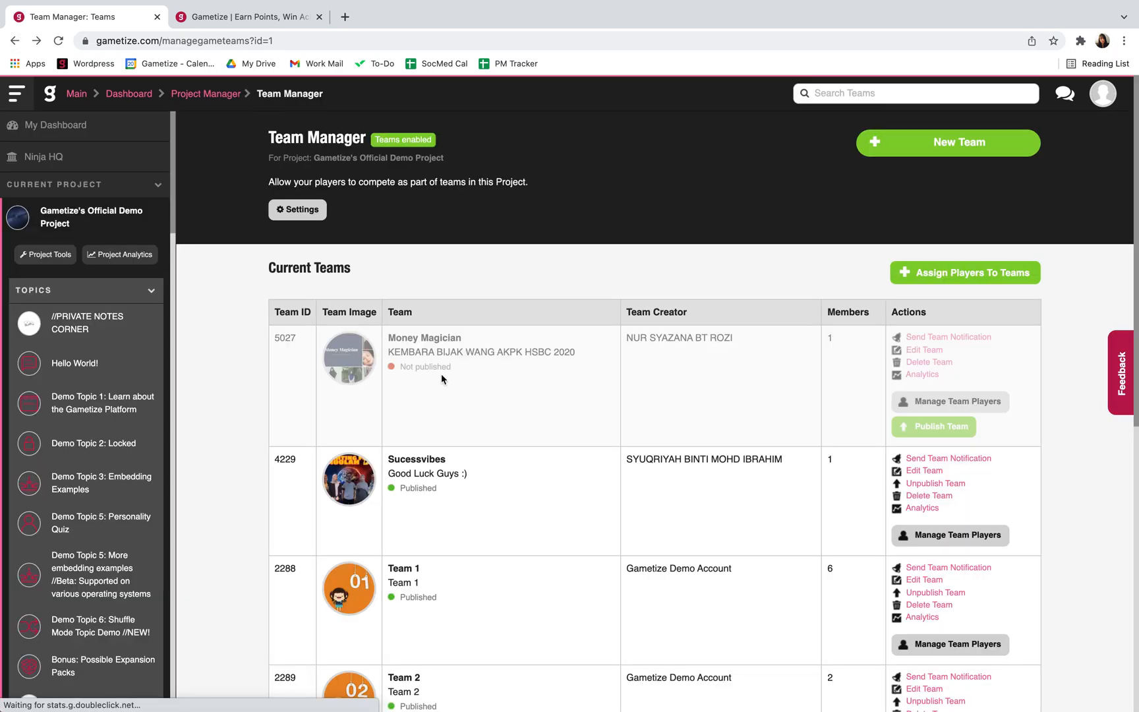
pyautogui.scroll(-3)
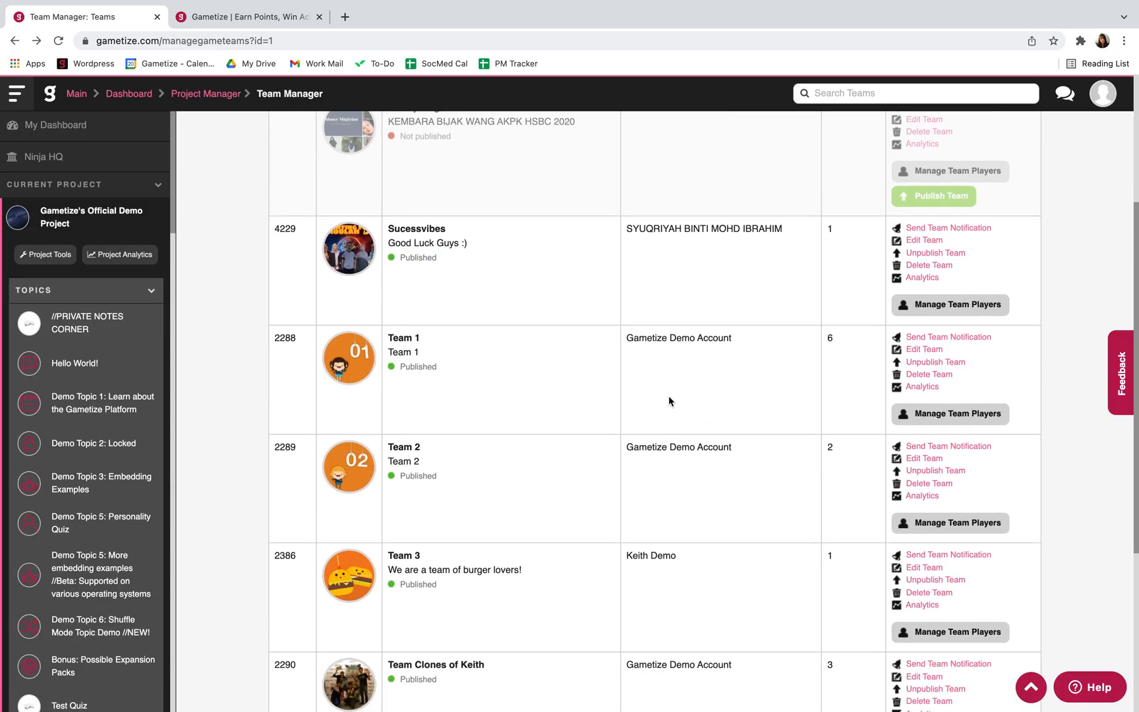
pyautogui.scroll(-3)
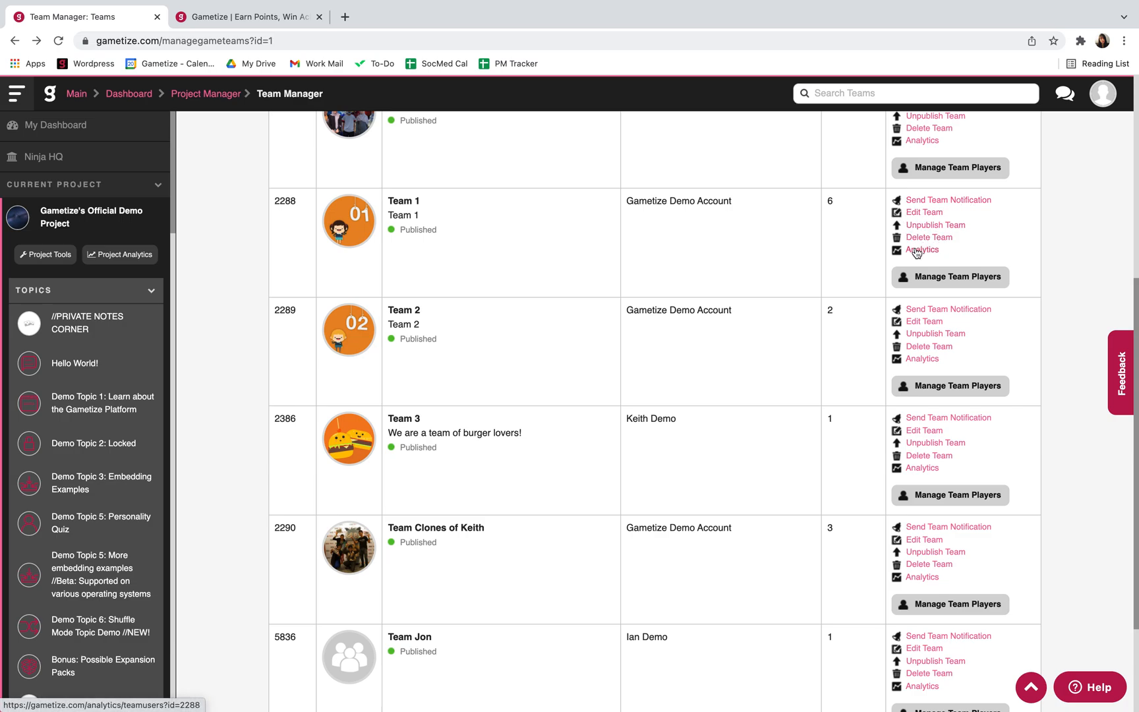
pyautogui.moveTo(771, 292)
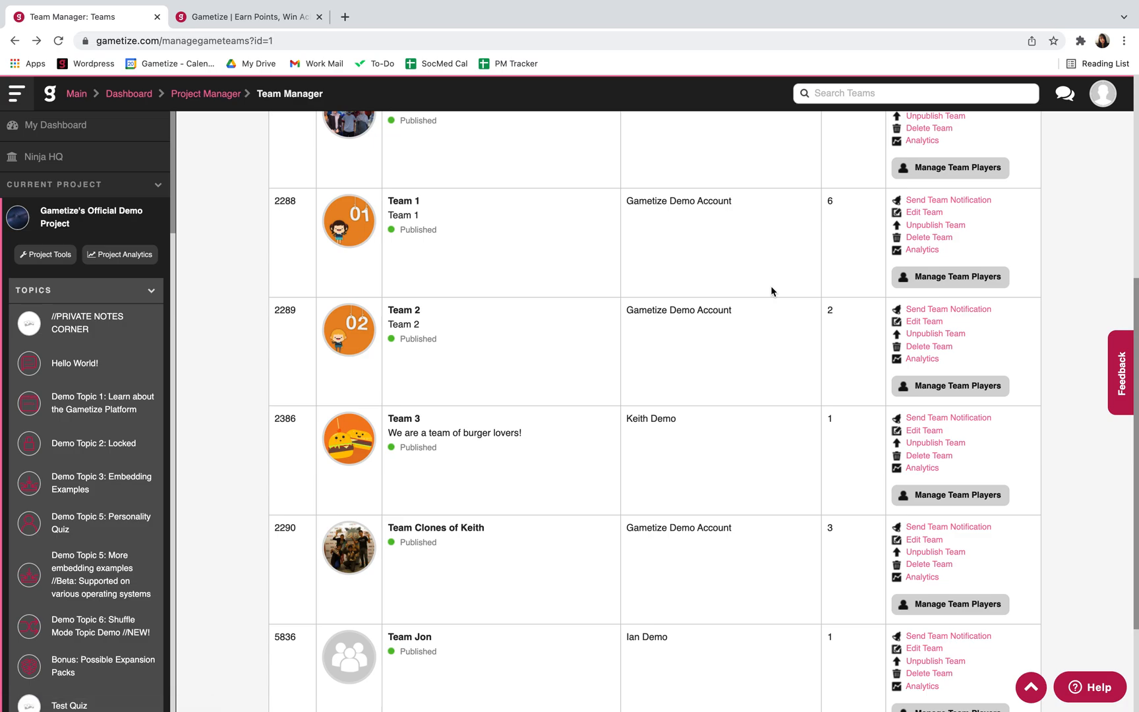
pyautogui.click(949, 277)
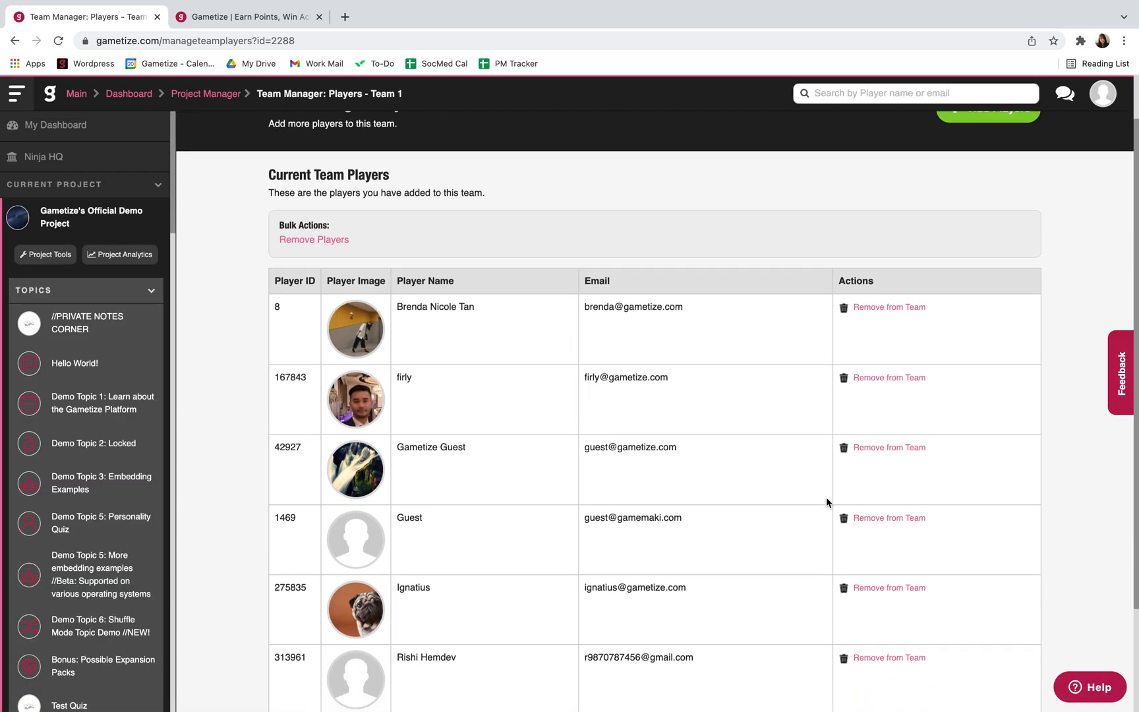
# Step: Review Team 1's six-player roster, then head to Project Analytics
pyautogui.scroll(-3)
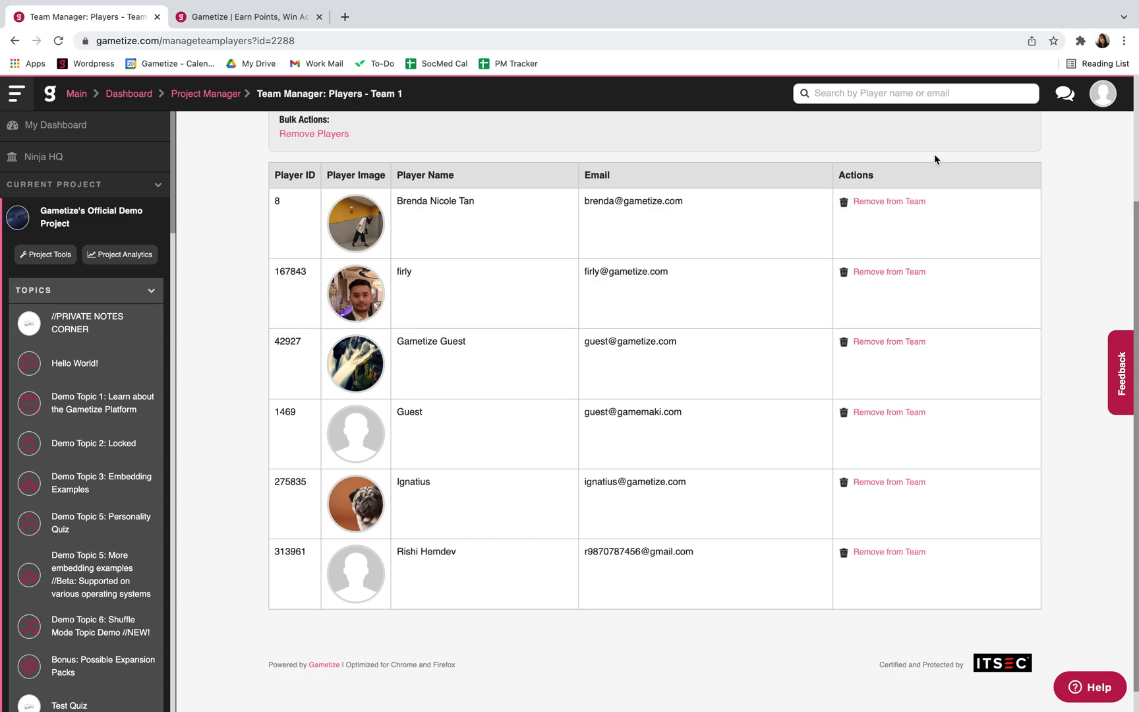
pyautogui.moveTo(175, 146)
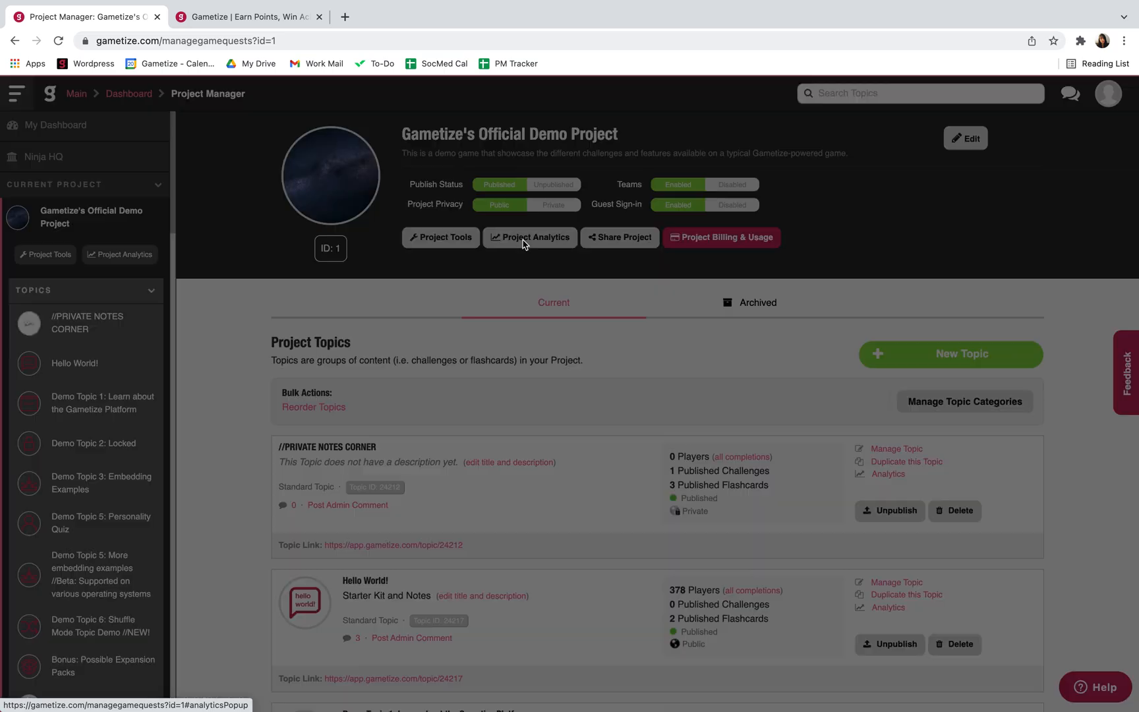
pyautogui.click(530, 238)
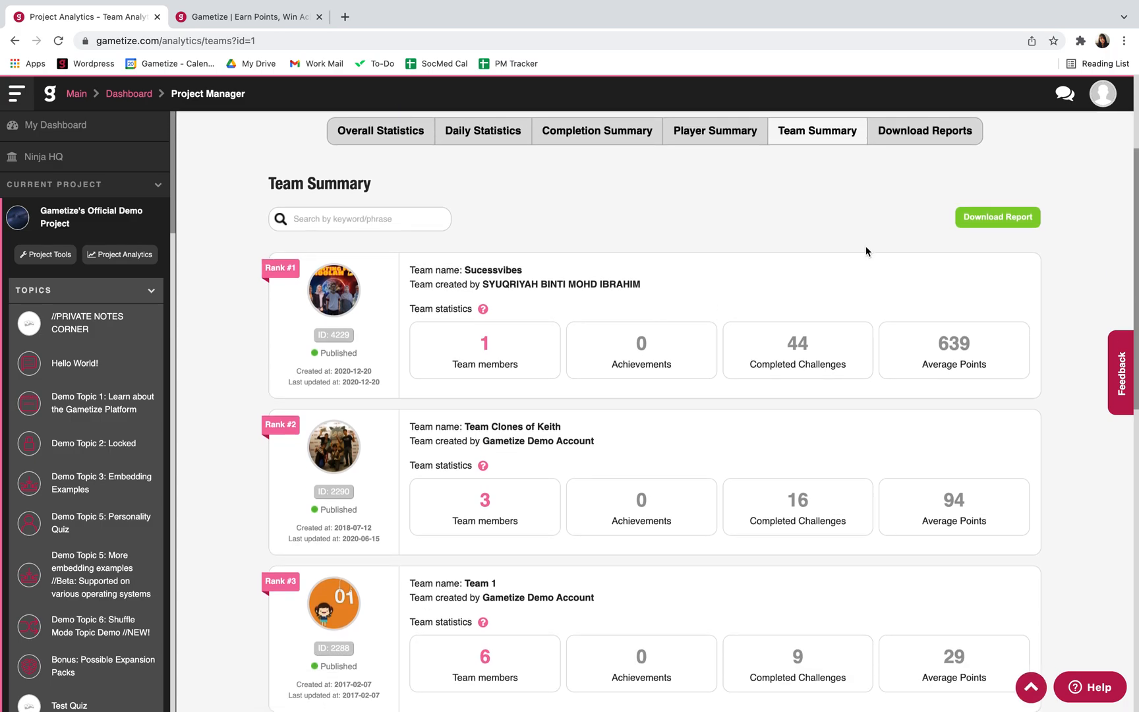
# Step: Scroll through the Team Summary rankings of teams by challenges, members and points
pyautogui.scroll(-3)
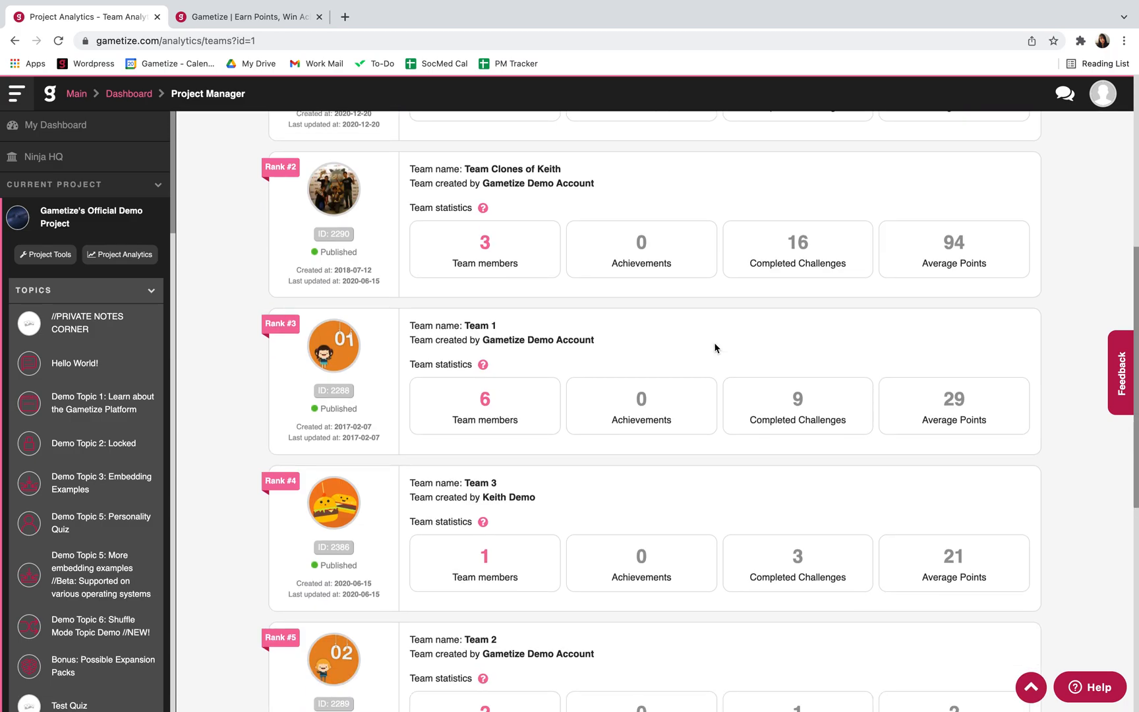
pyautogui.scroll(-3)
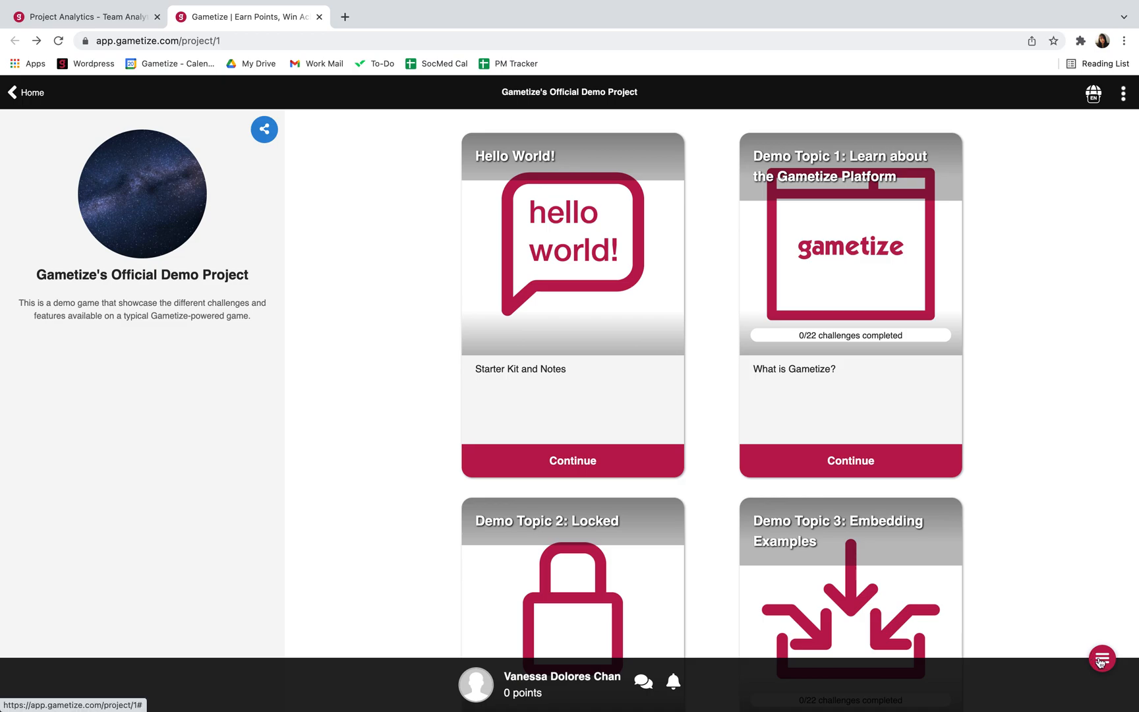
# Step: Reach the player-side Teams list via the floating menu and browse it
pyautogui.click(1101, 659)
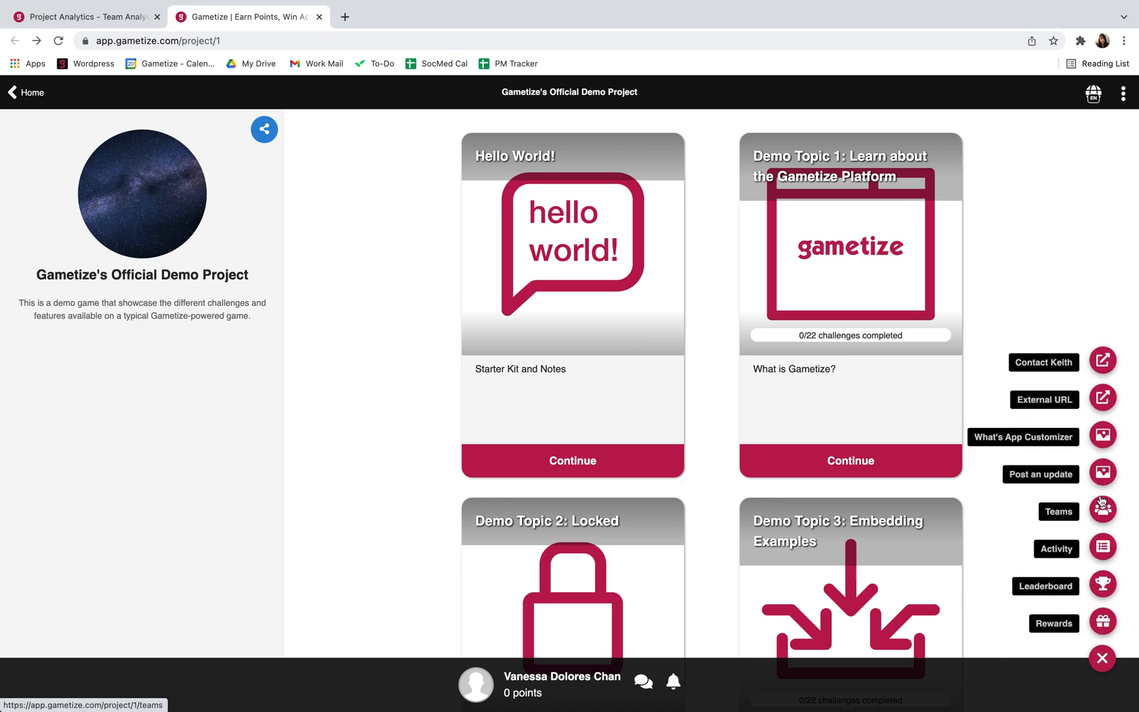
pyautogui.click(1102, 510)
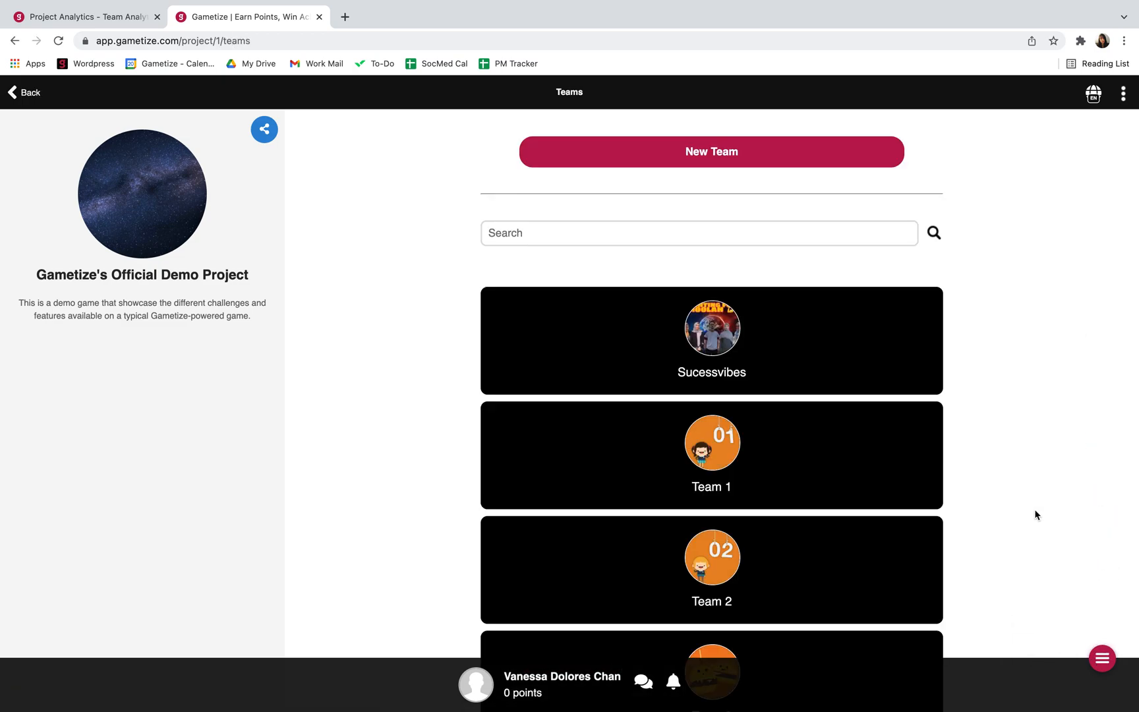
pyautogui.scroll(-3)
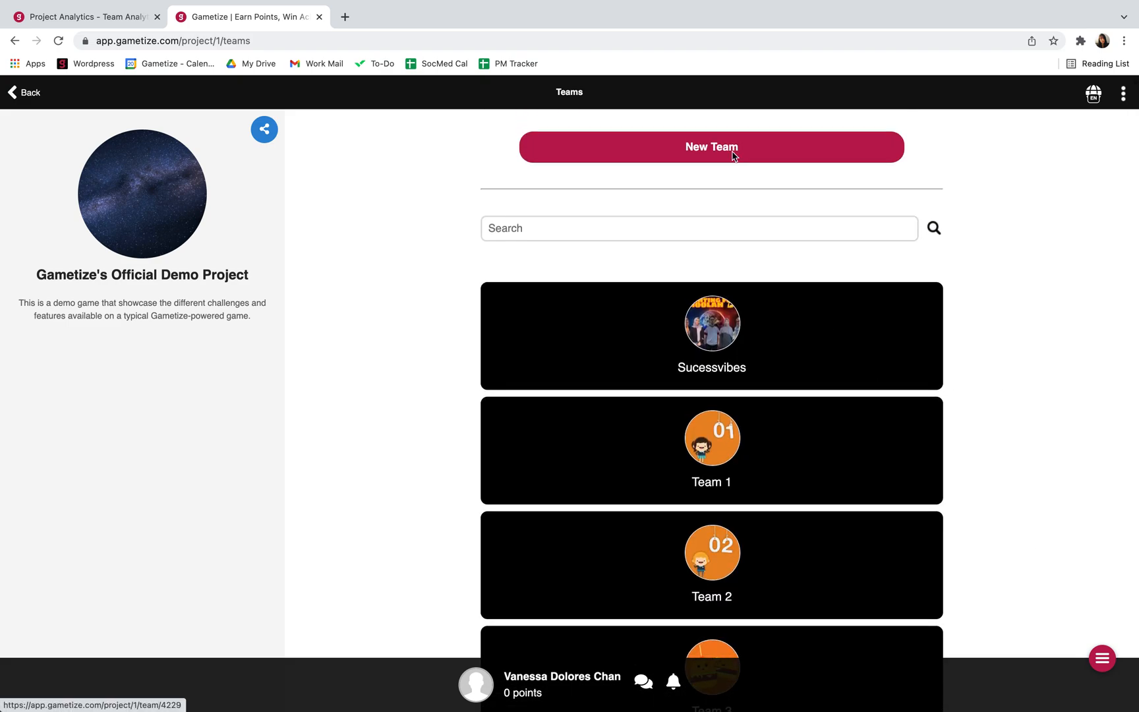
pyautogui.moveTo(268, 95)
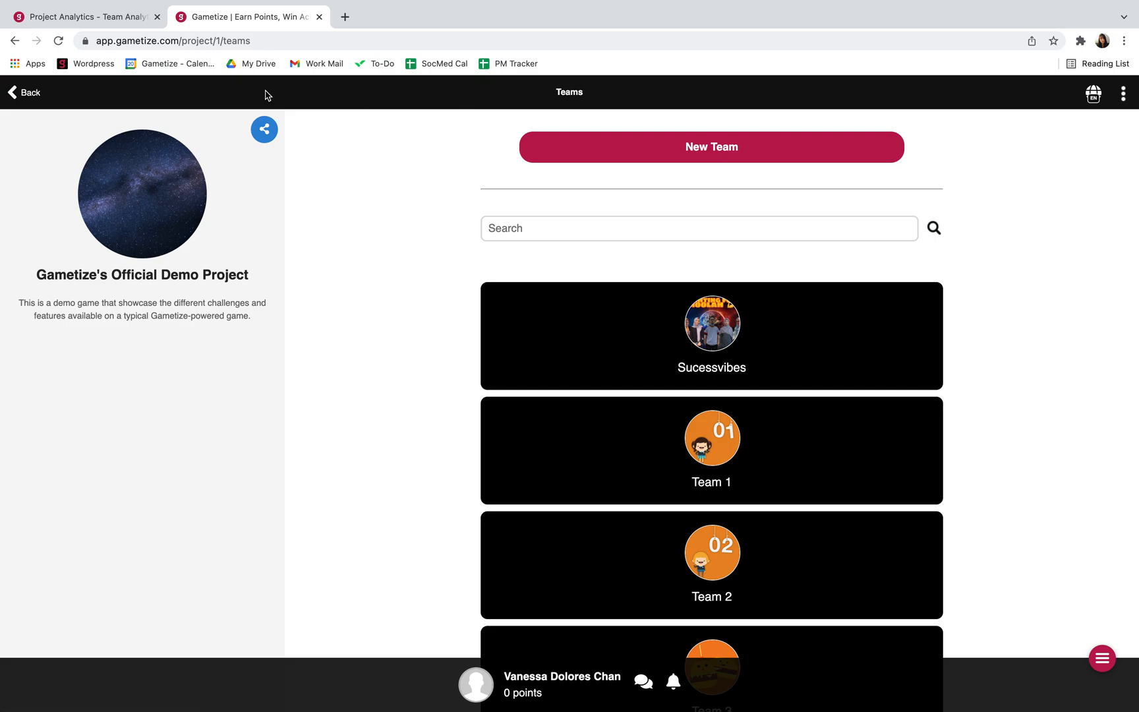
pyautogui.moveTo(540, 100)
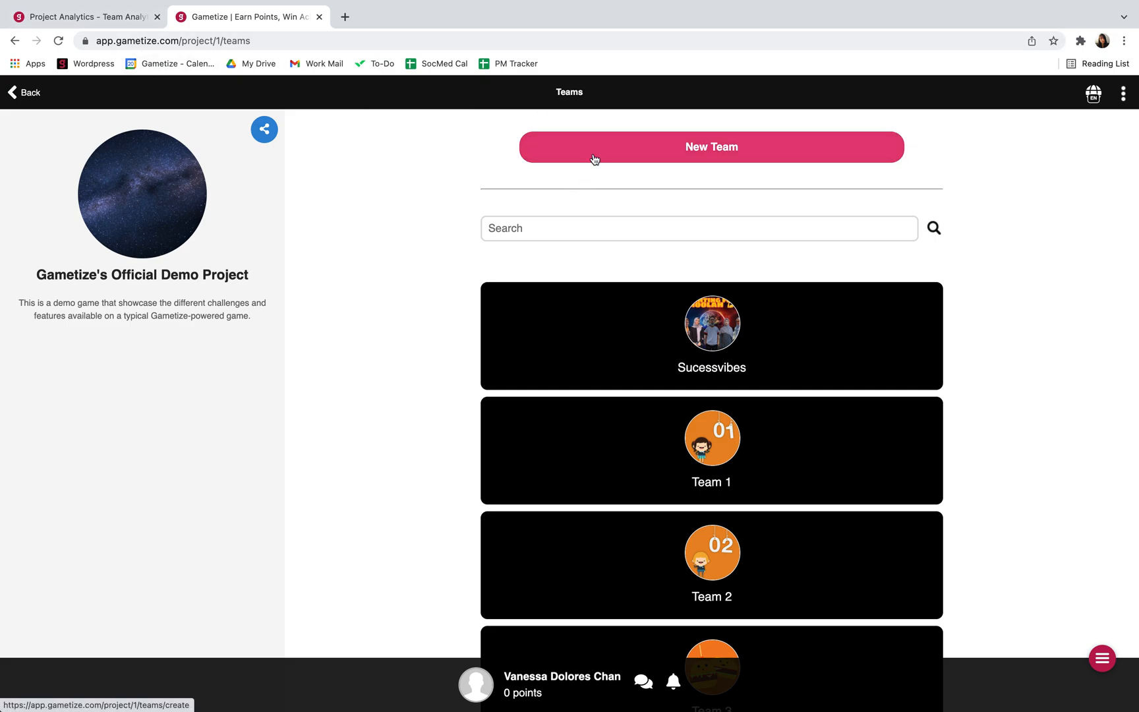
# Step: View the New Team form as a player and back out without saving
pyautogui.click(710, 146)
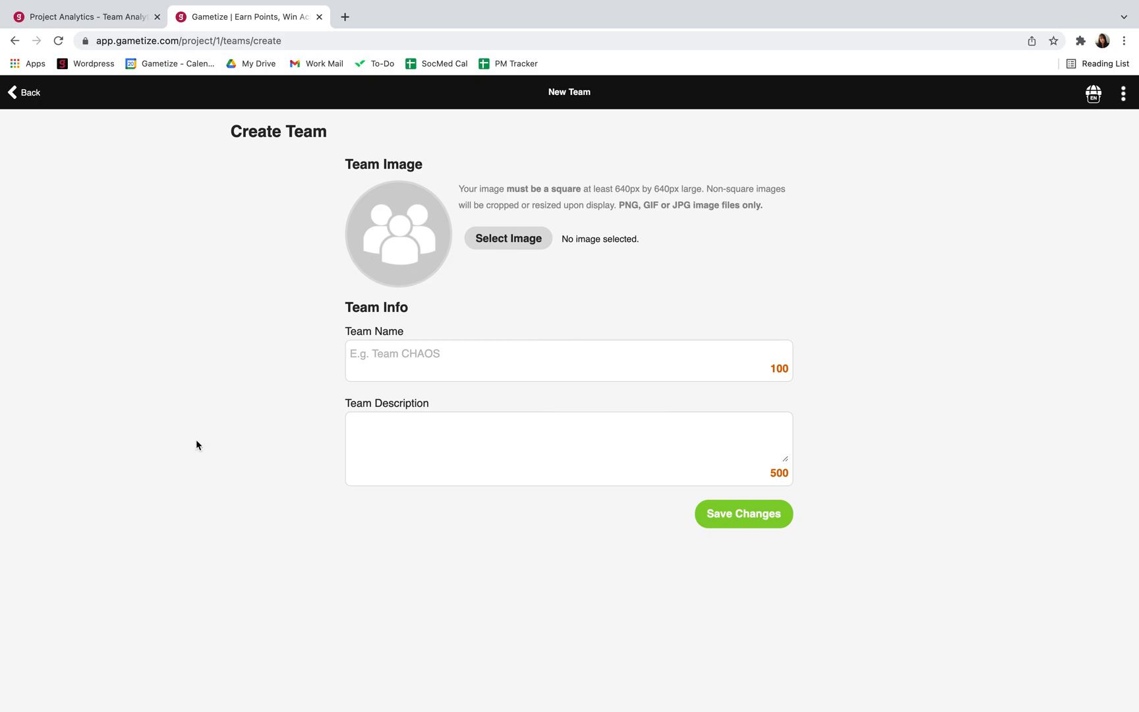
pyautogui.click(23, 93)
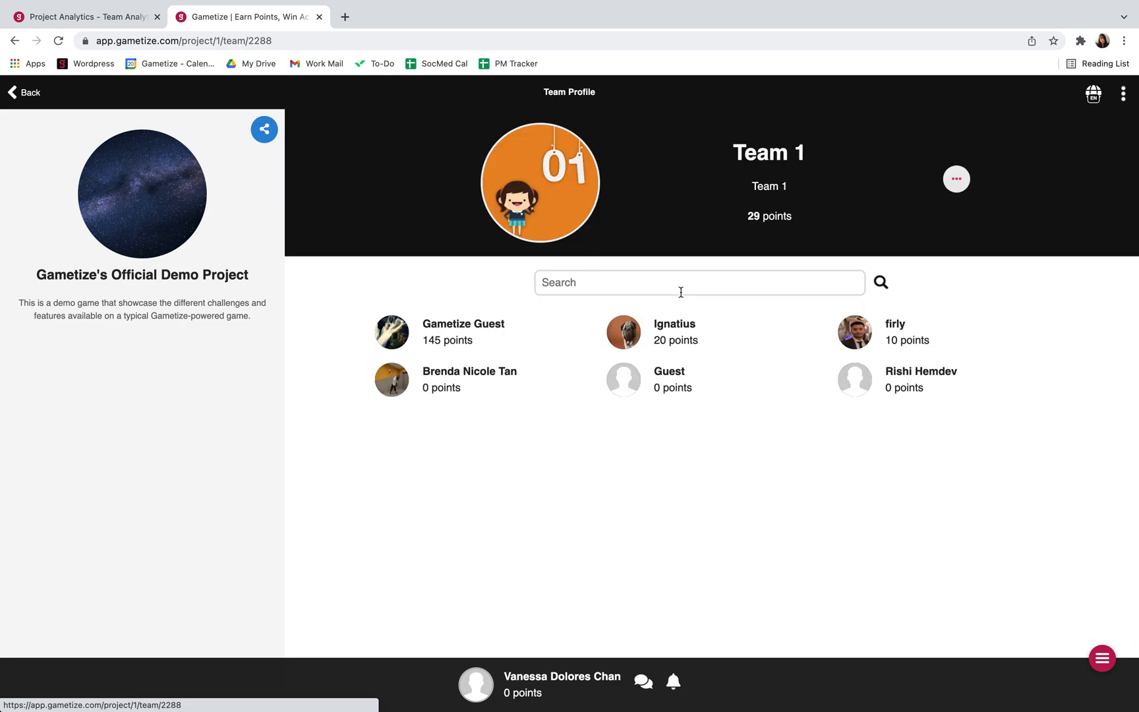
pyautogui.moveTo(734, 278)
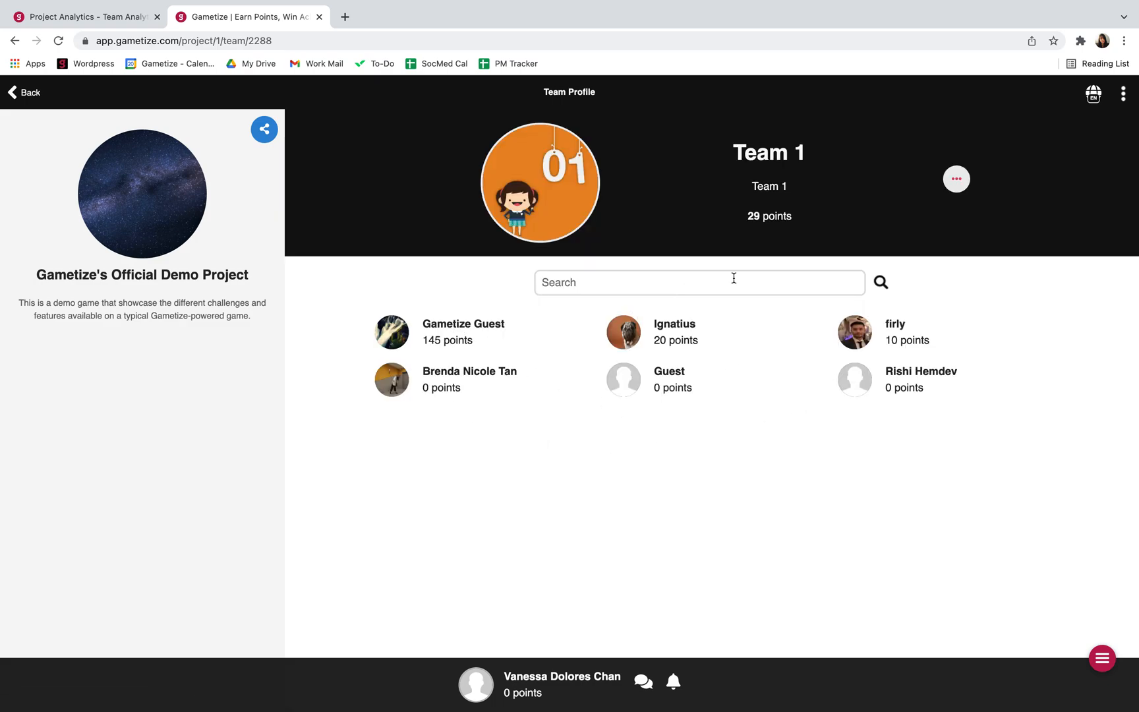